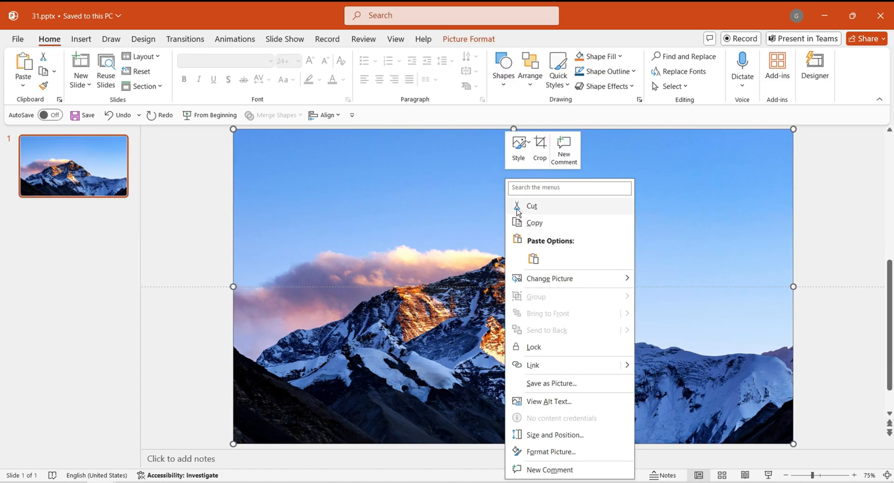
Cut the mountain photo and paste it back onto the slide as a picture.
{"action": "left_click", "coordinate": [531, 206]}
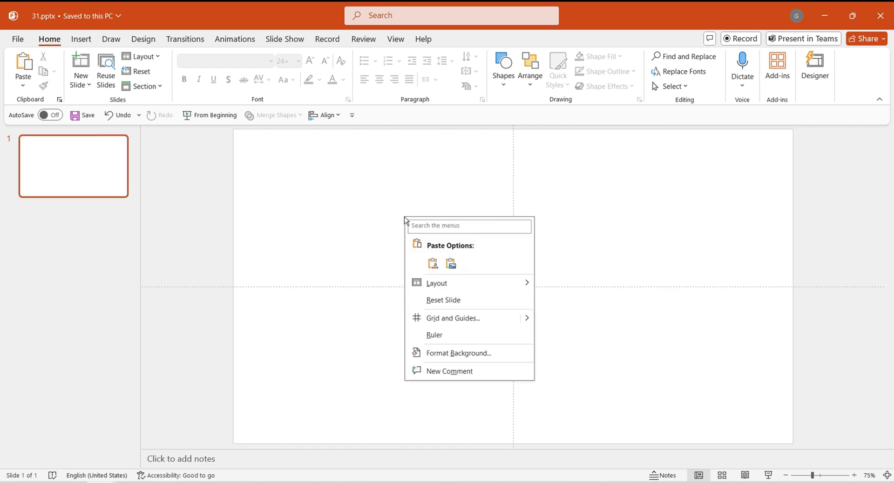
{"action": "left_click", "coordinate": [458, 353]}
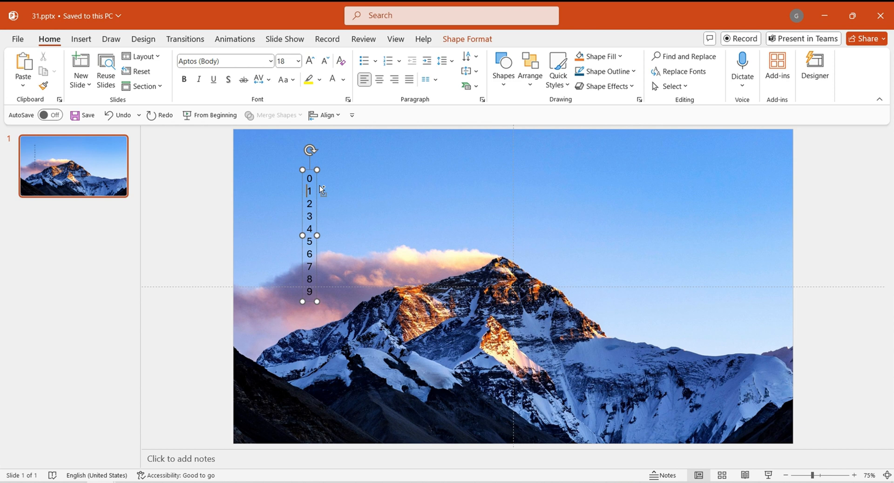
Enlarge the 0–9 digit column text box to font size 280.
{"action": "type", "text": "280"}
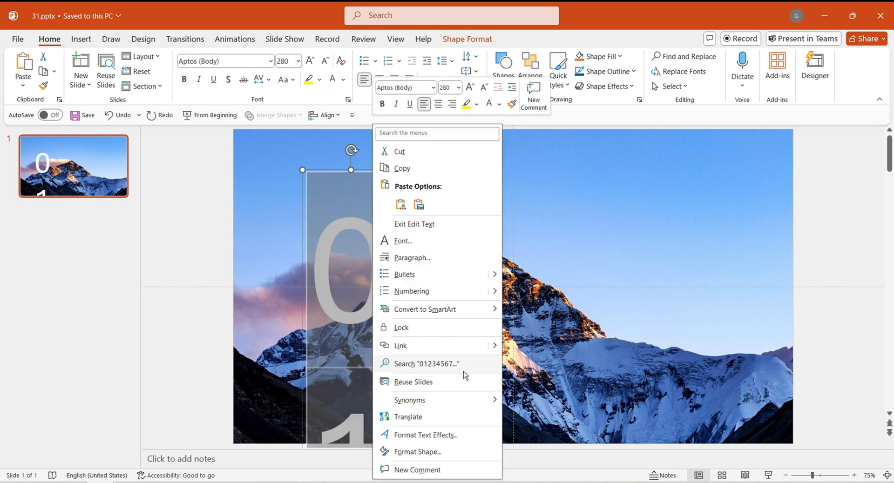
{"action": "left_click", "coordinate": [418, 452]}
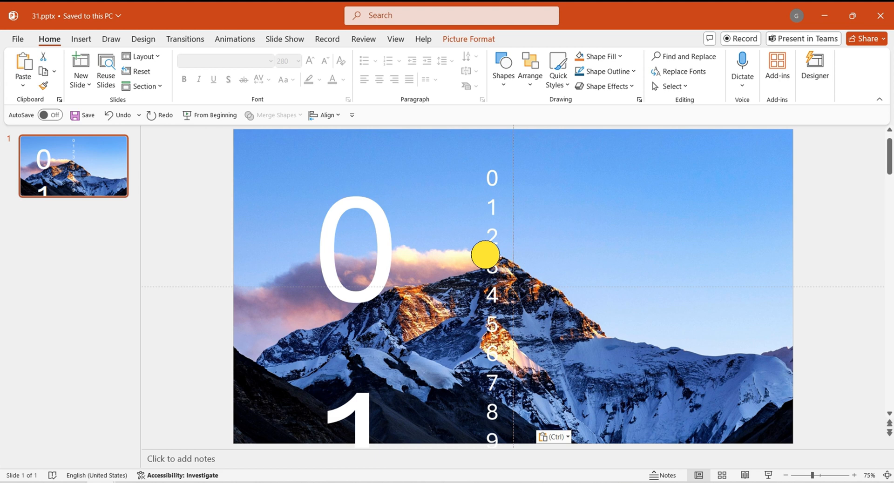
Select the pasted 0–9 digit-strip picture to resize it to 7.5 inches tall.
{"action": "left_click", "coordinate": [485, 255]}
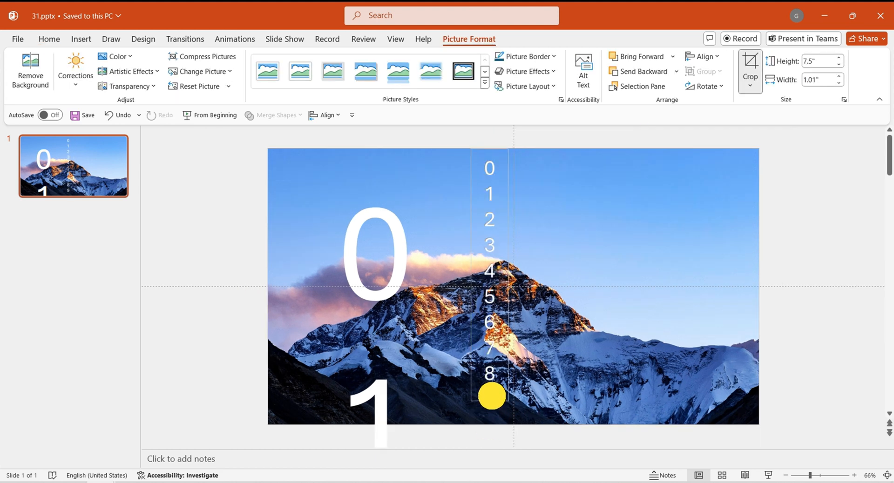
Crop the digit strip to show a single 8 and place a copy beside it.
{"action": "left_click_drag", "start_coordinate": [491, 395], "coordinate": [490, 329]}
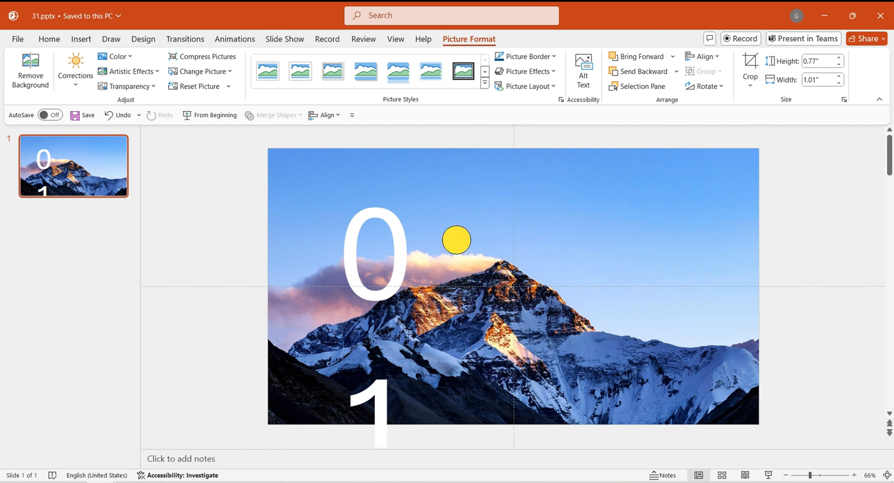
{"action": "left_click_drag", "start_coordinate": [456, 239], "coordinate": [542, 340]}
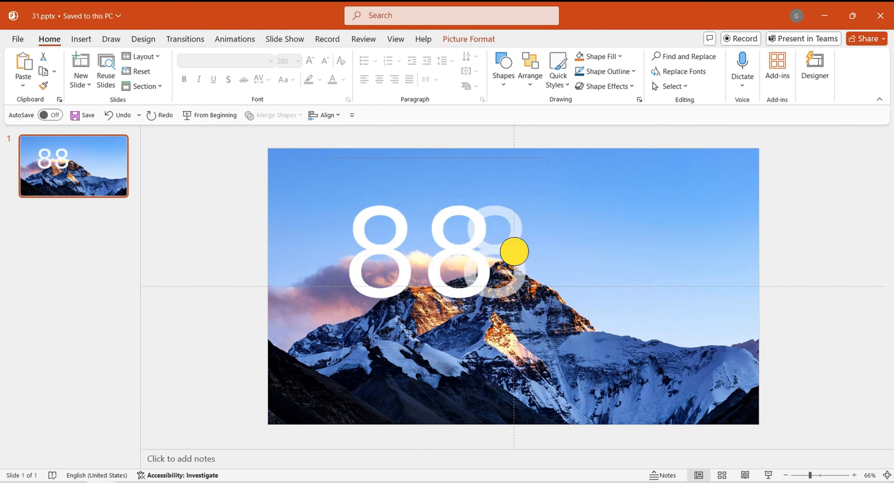
Re-crop the third digit picture so it shows 4, making the row read 8848.
{"action": "left_click", "coordinate": [324, 115]}
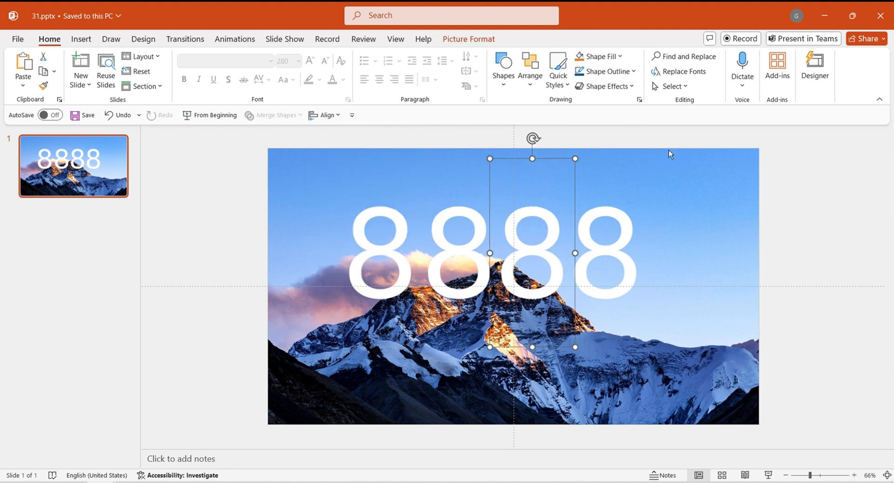
{"action": "left_click", "coordinate": [469, 38]}
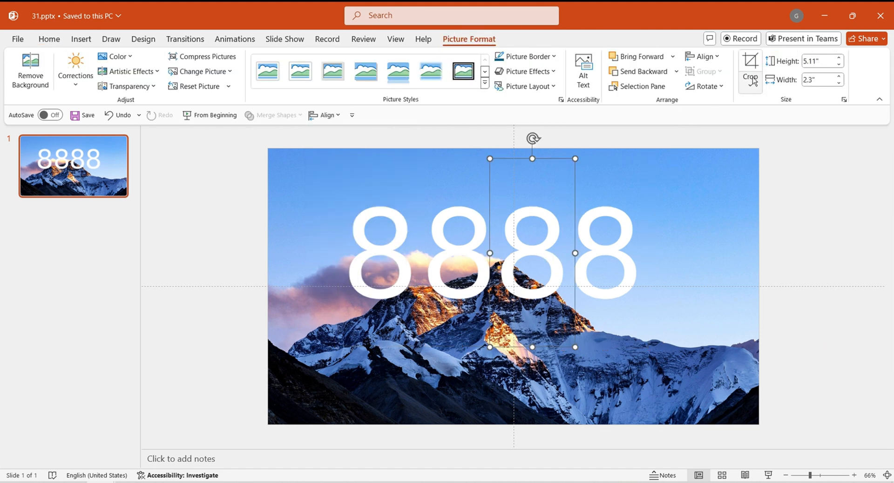
{"action": "left_click", "coordinate": [749, 63]}
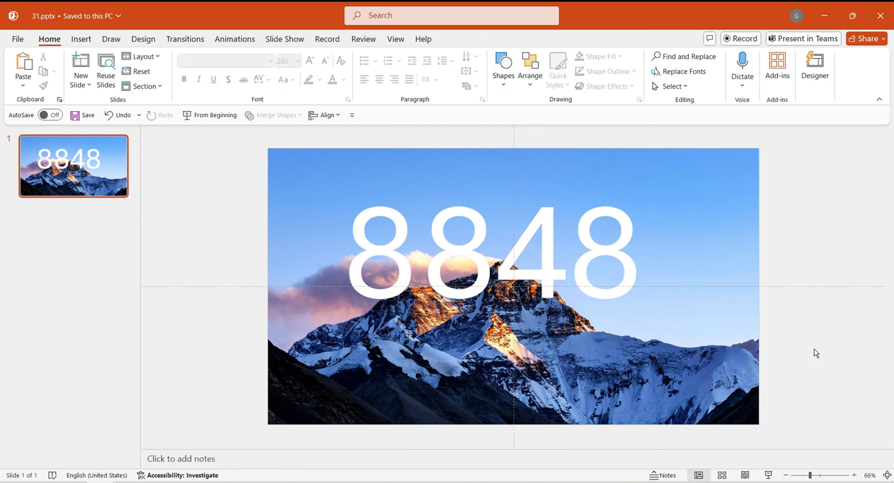
Finish cropping and deselect the digits, then work toward the comma and the 3,776 slide.
{"action": "left_click", "coordinate": [73, 239]}
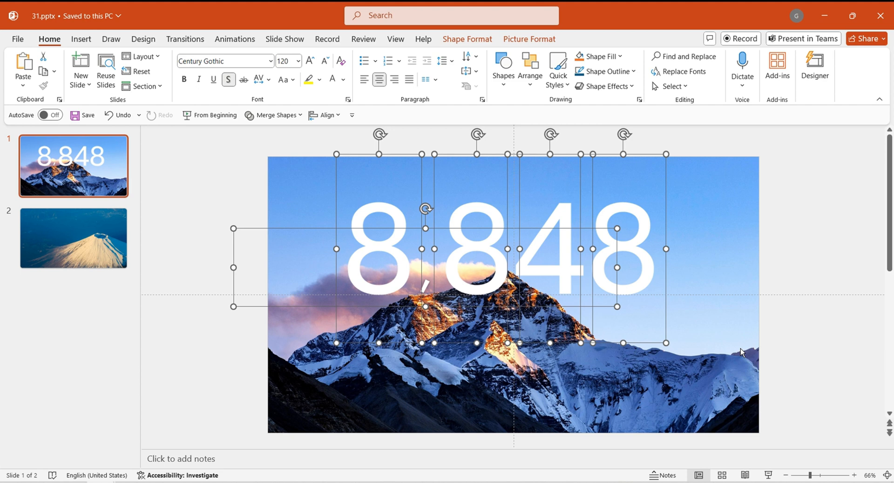
{"action": "left_click", "coordinate": [73, 239]}
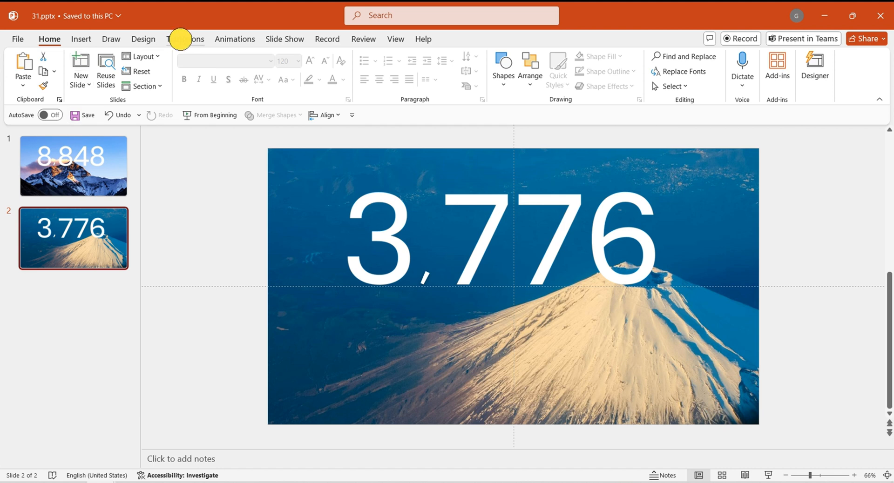
View the Transitions options, then the 1,085 m Table Mountain and BITCOIN PRICE slides.
{"action": "left_click", "coordinate": [184, 39]}
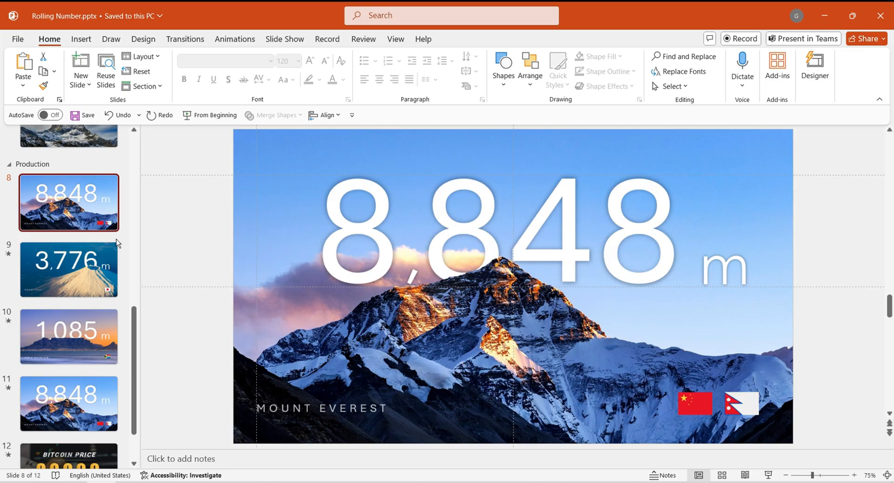
{"action": "left_click", "coordinate": [68, 337]}
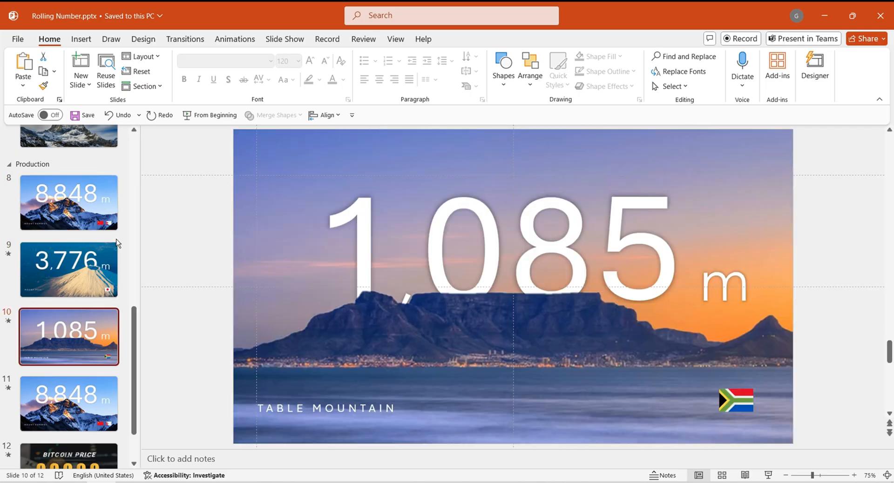
{"action": "left_click", "coordinate": [69, 407]}
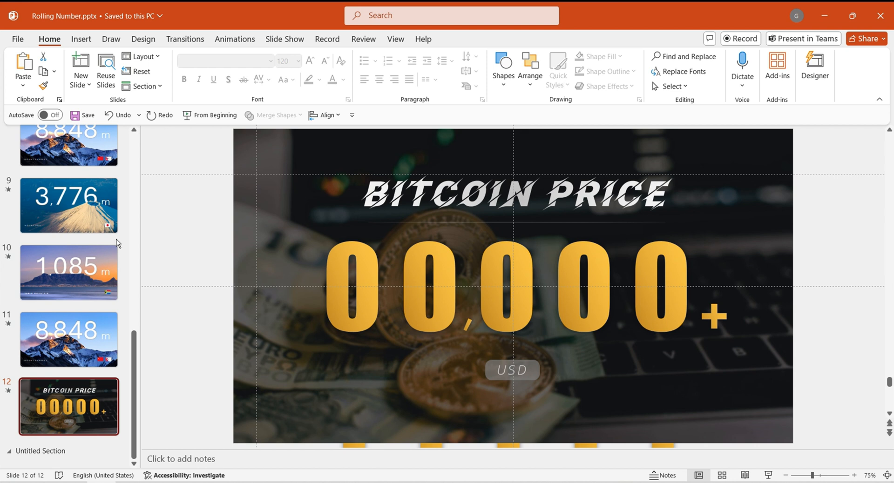